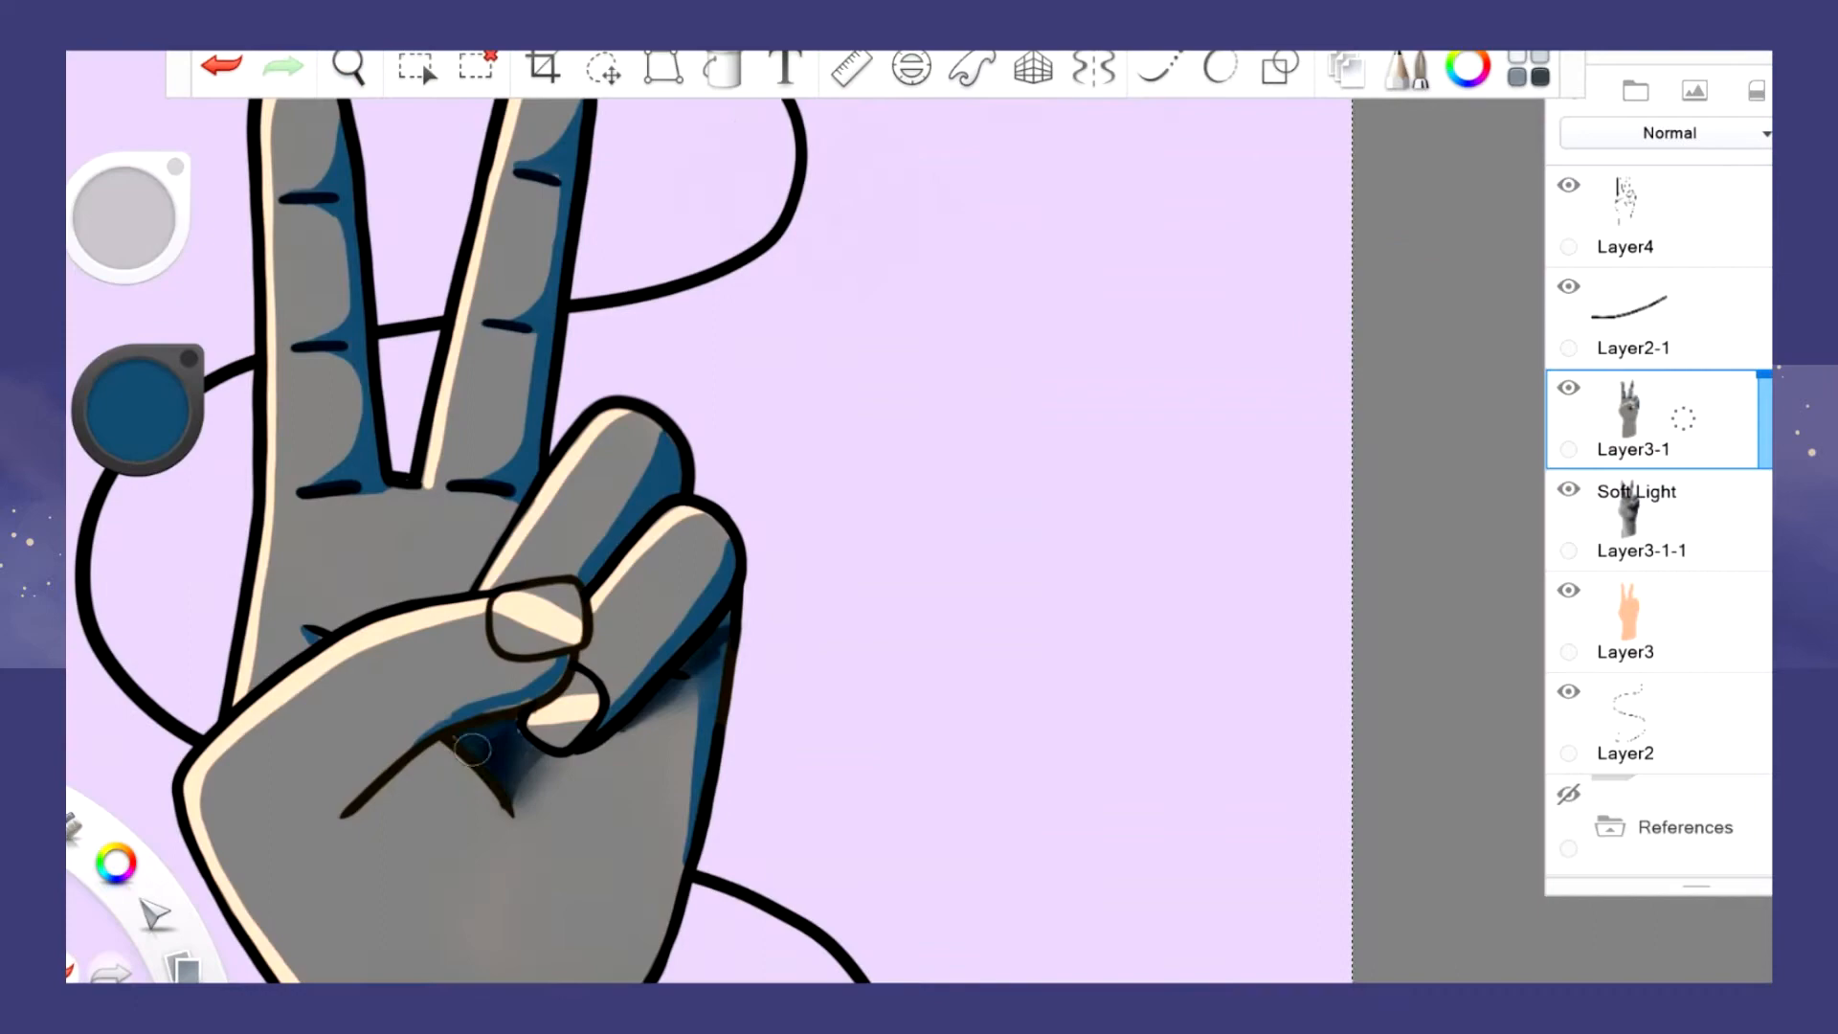
Colour the peace-sign hand brown with skin shading, add a green laurel vine and purple, white and green wristbands.
{"action": "left_click", "coordinate": [1671, 132]}
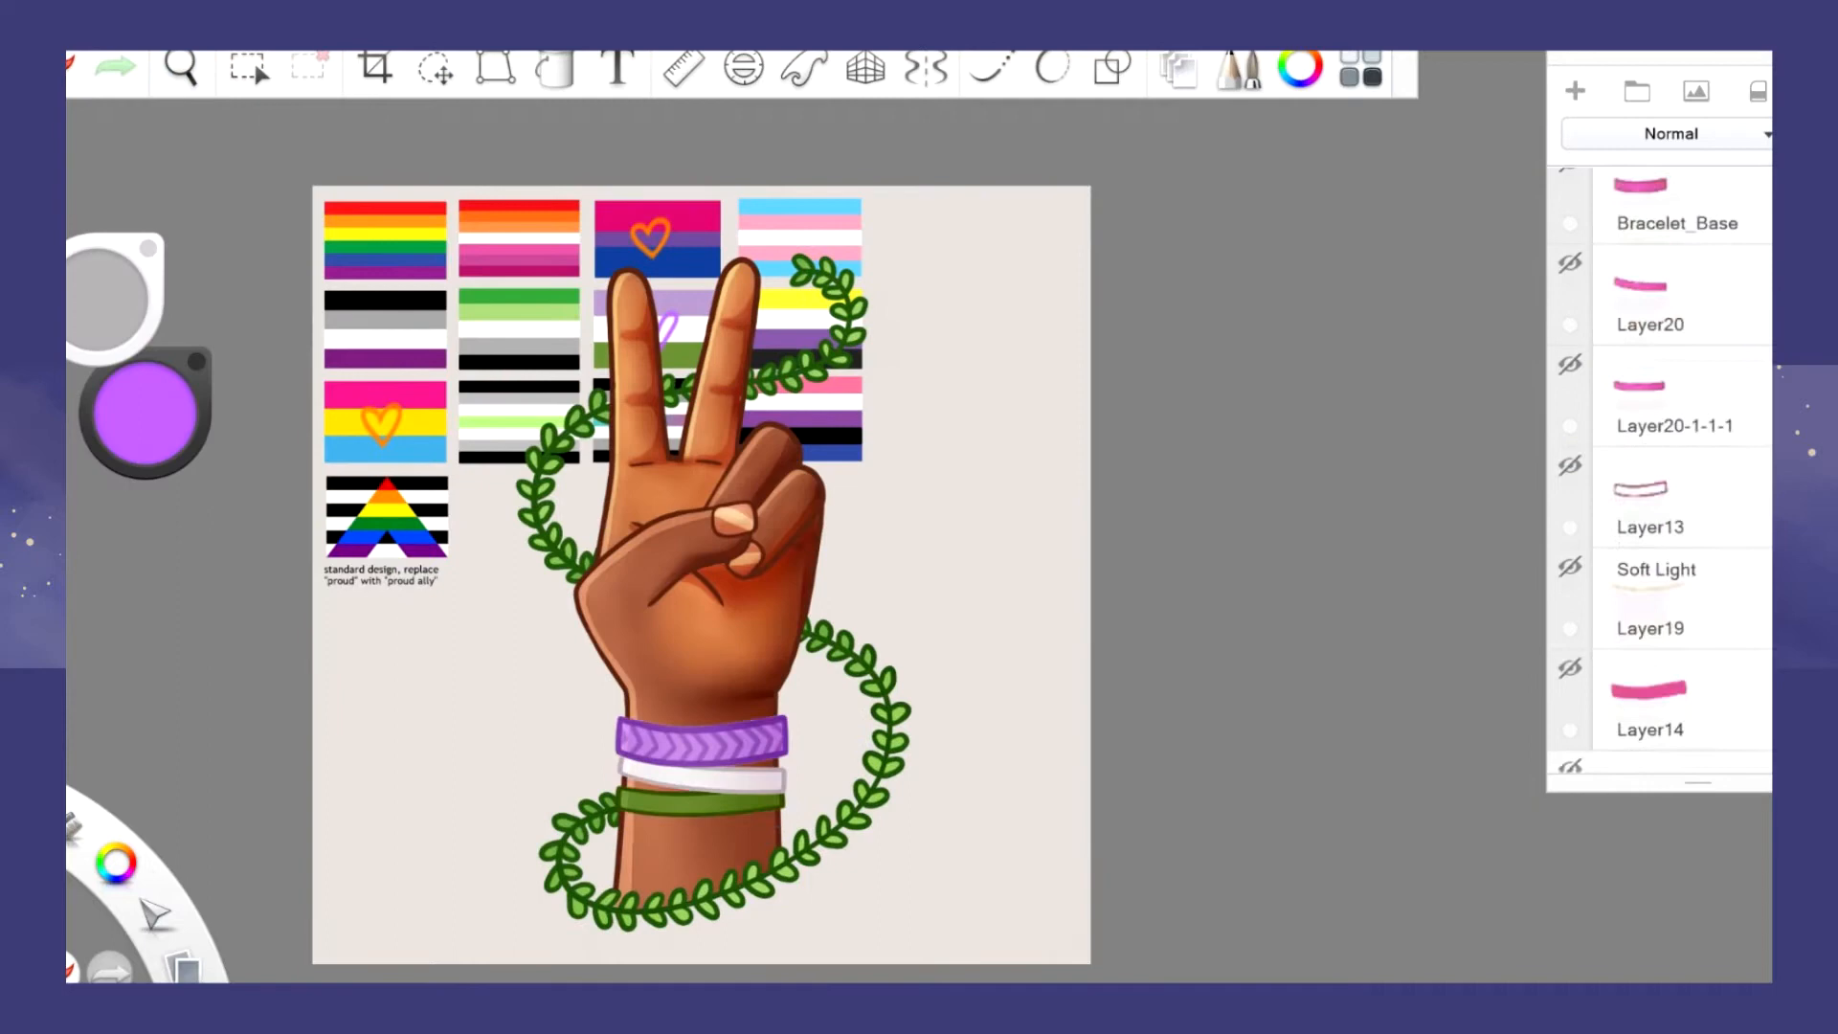
Hide the three old bracelet layers and show the pink chevron Bracelet_Base layer, adding hearts to more flags.
{"action": "left_click", "coordinate": [436, 67]}
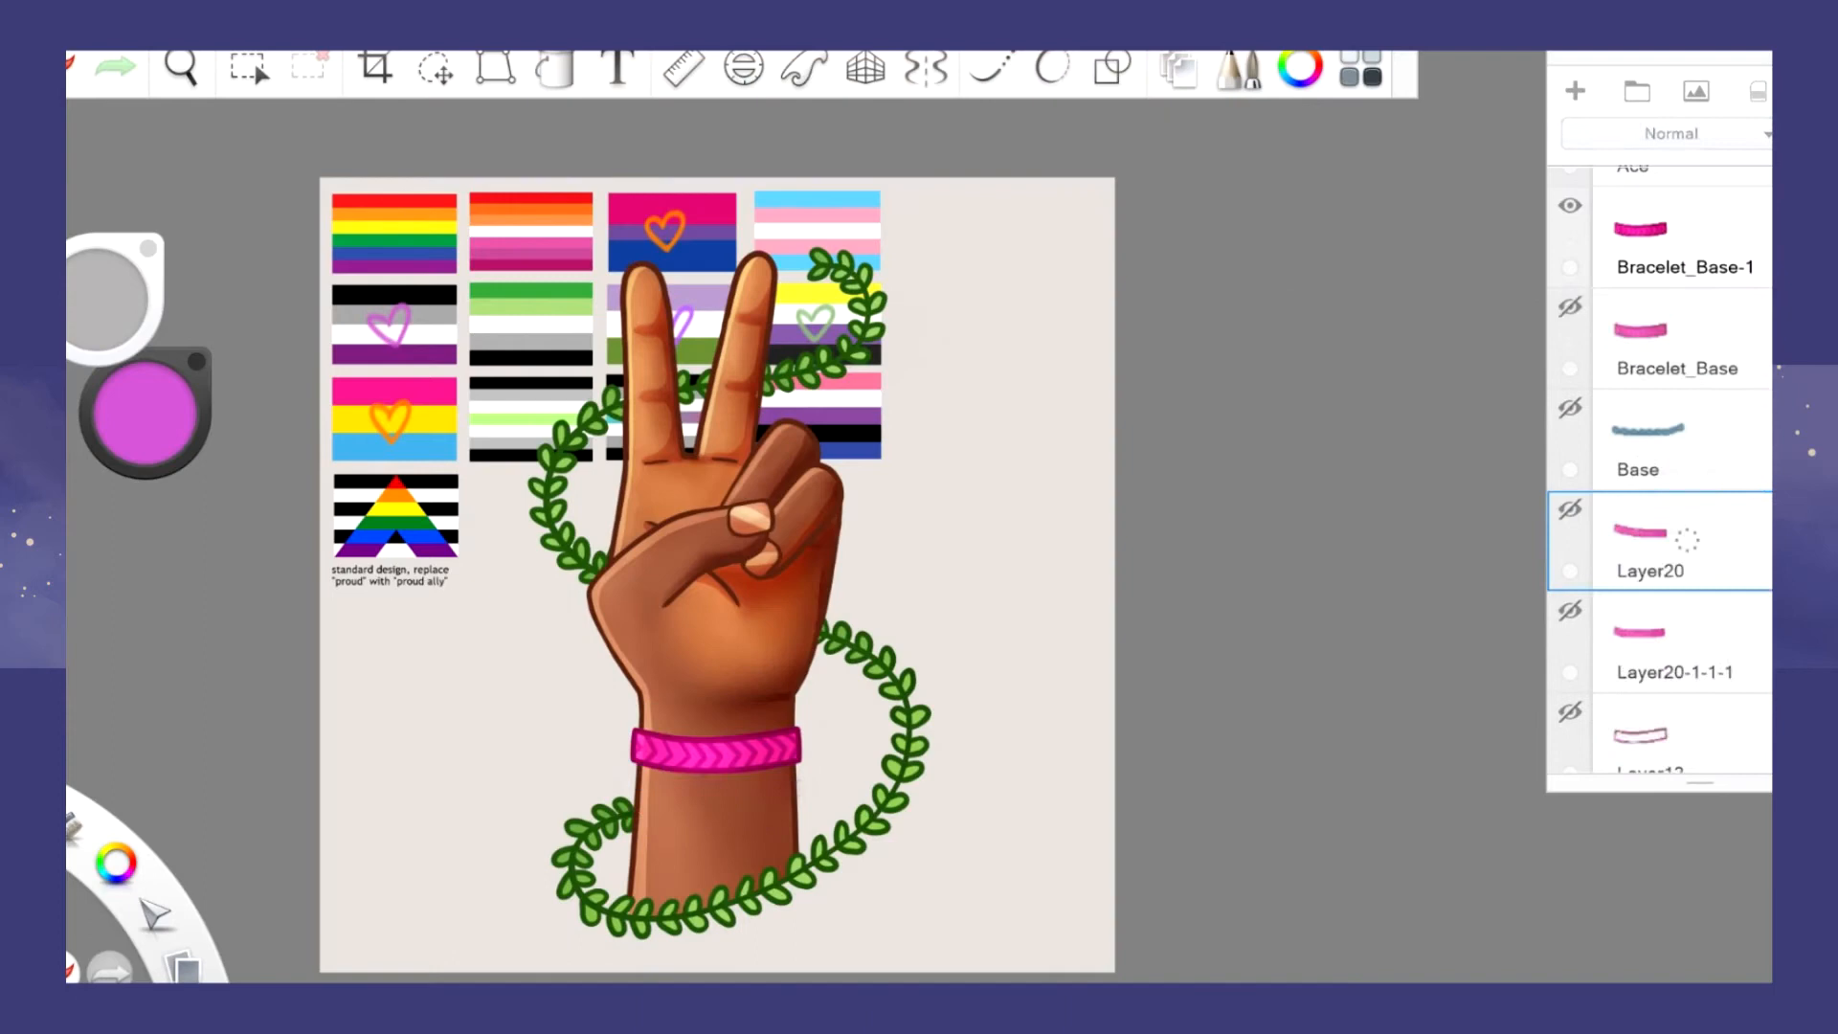
Duplicate and reposition pink bracelet copies up the wrist, and paint hearts on the remaining flags.
{"action": "left_click", "coordinate": [437, 67]}
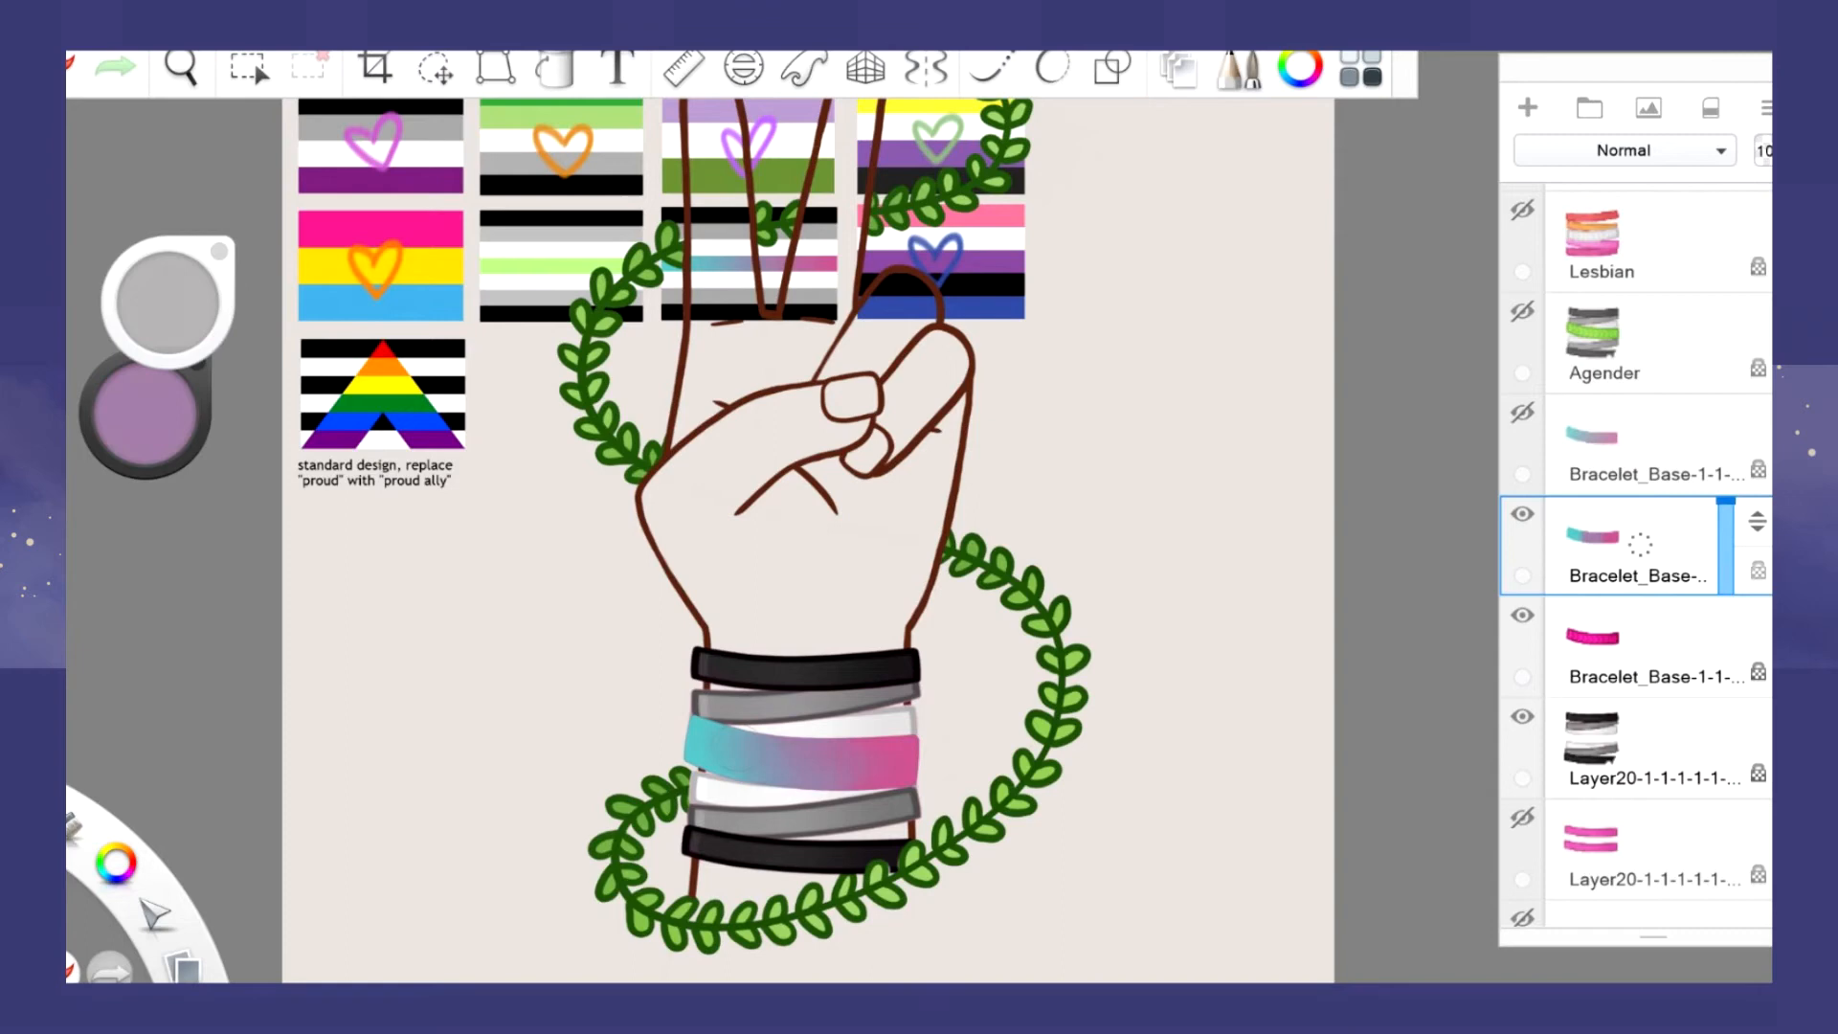
{"action": "left_click", "coordinate": [435, 67]}
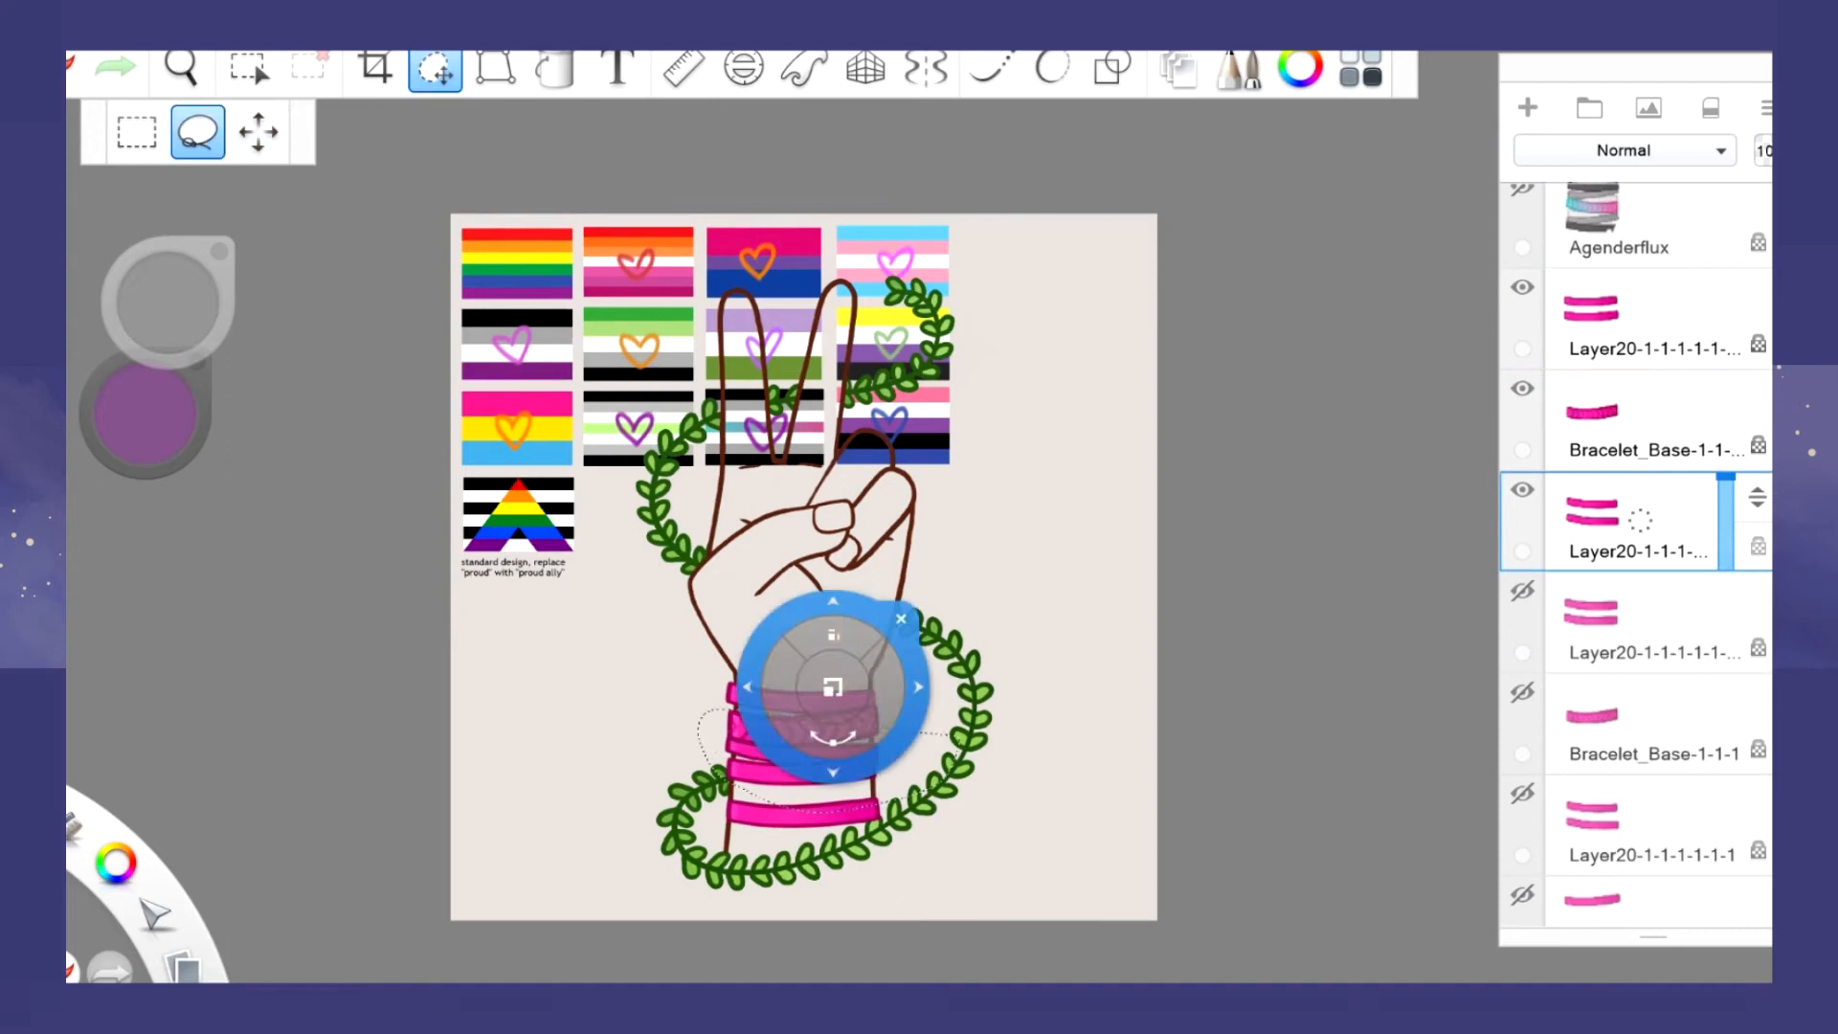